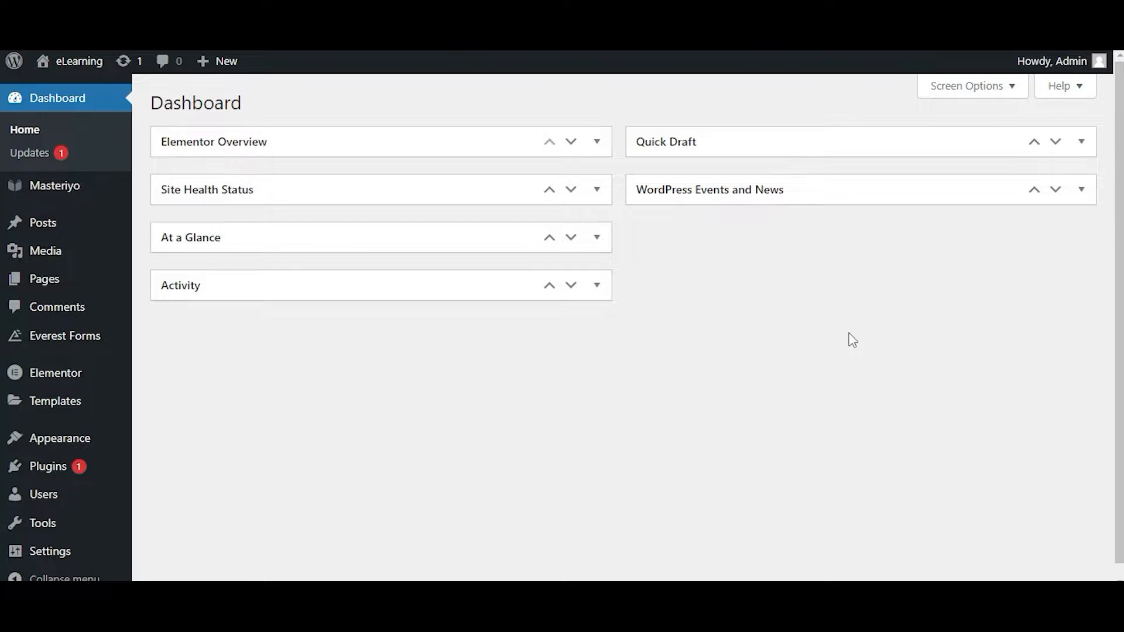
pyautogui.moveTo(364, 278)
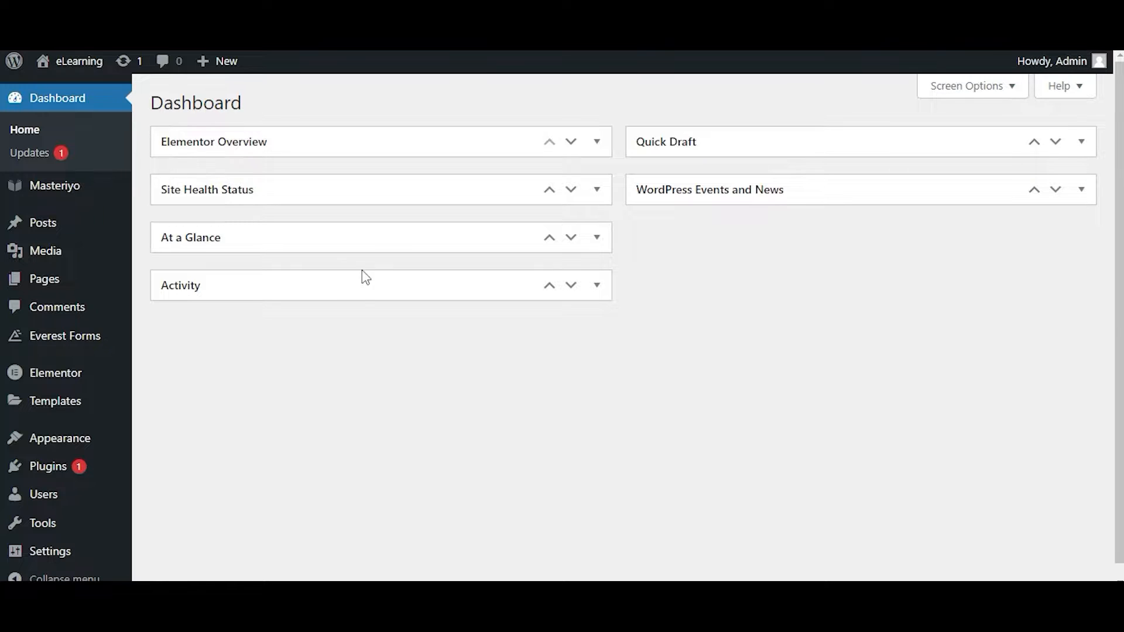
pyautogui.moveTo(441, 241)
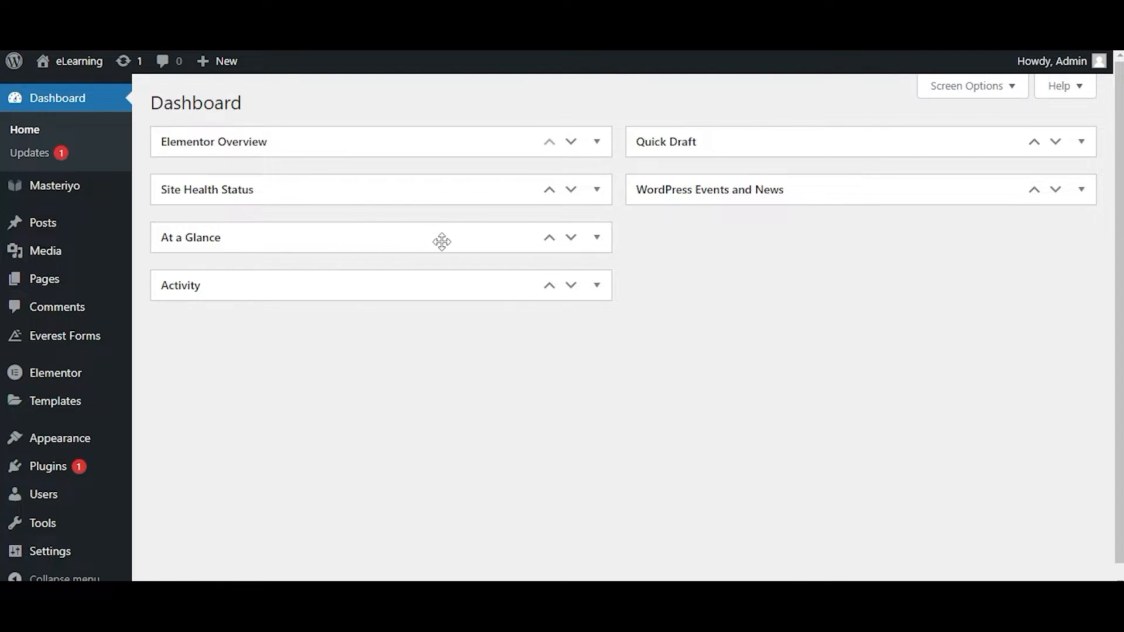
pyautogui.moveTo(45, 273)
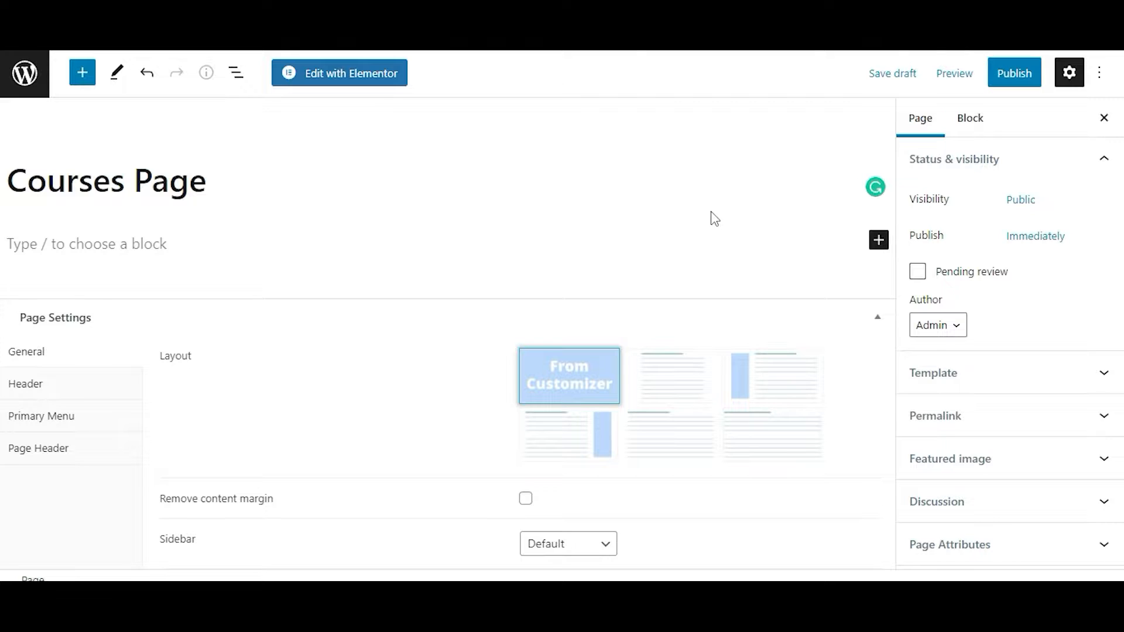
pyautogui.moveTo(791, 300)
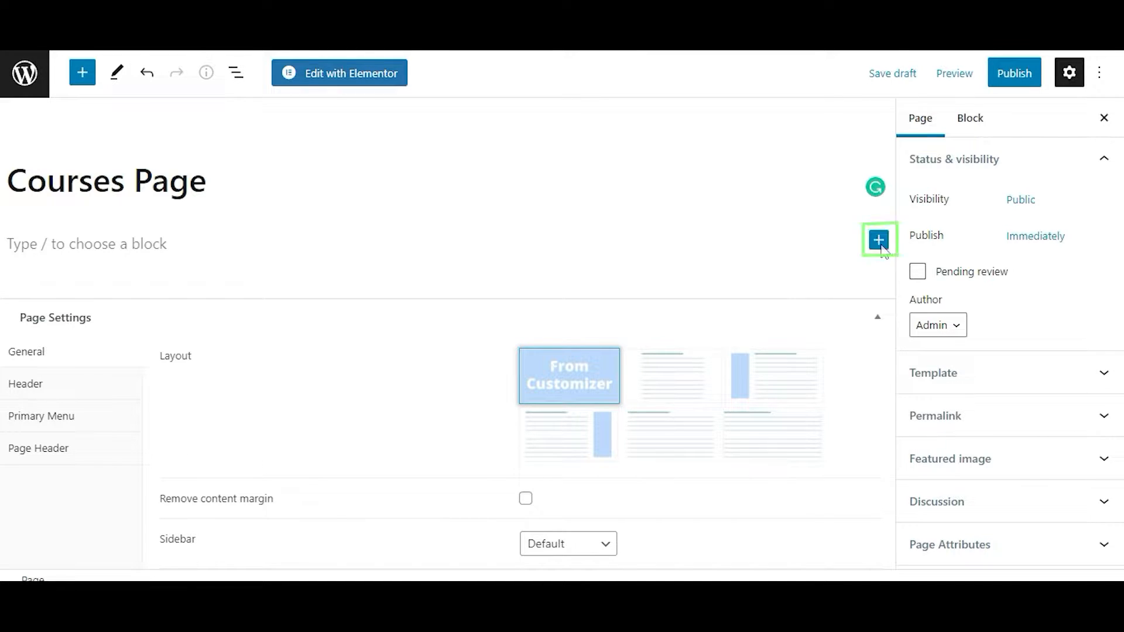
# Insert an empty Shortcode block into the Courses Page body via the block inserter
pyautogui.click(879, 238)
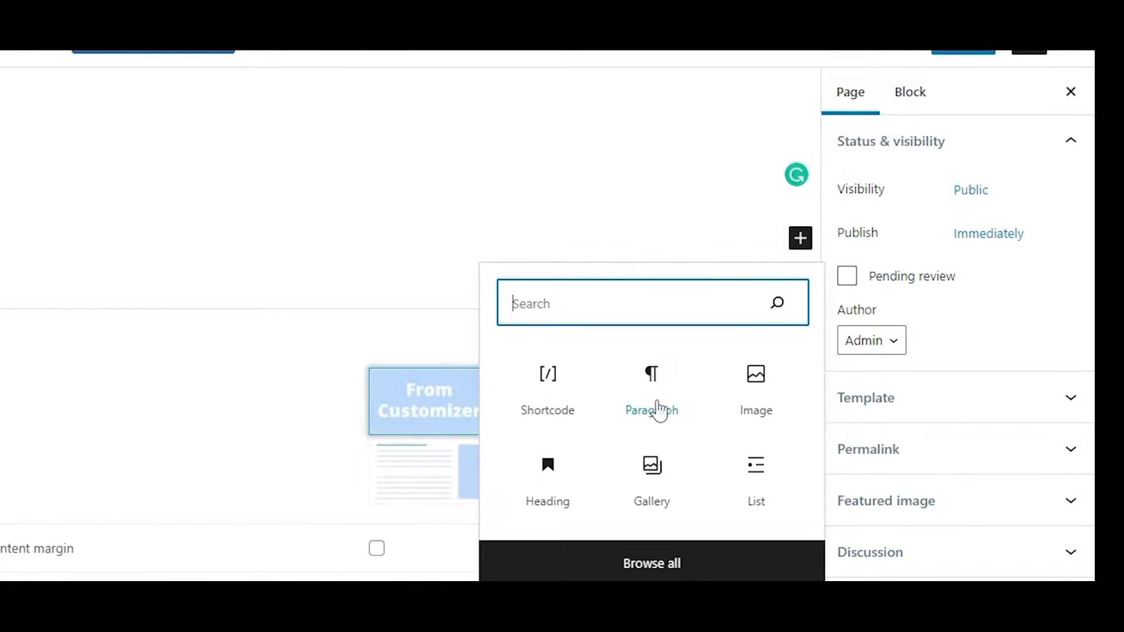
pyautogui.click(548, 374)
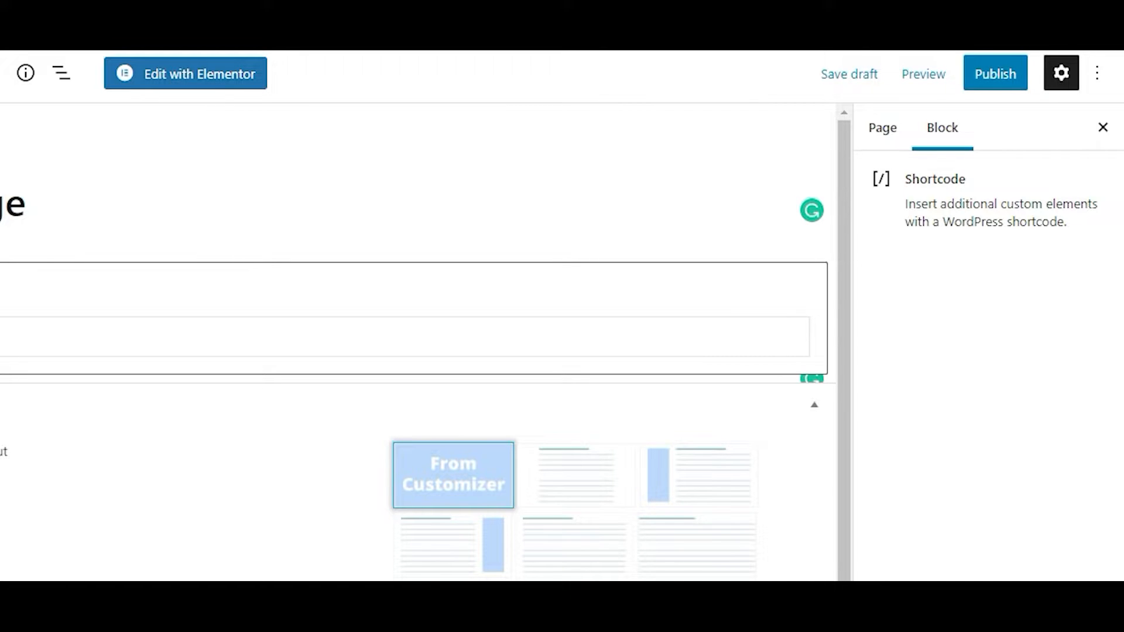
# Publish the Courses Page, confirming in the pre-publish panel
pyautogui.click(995, 73)
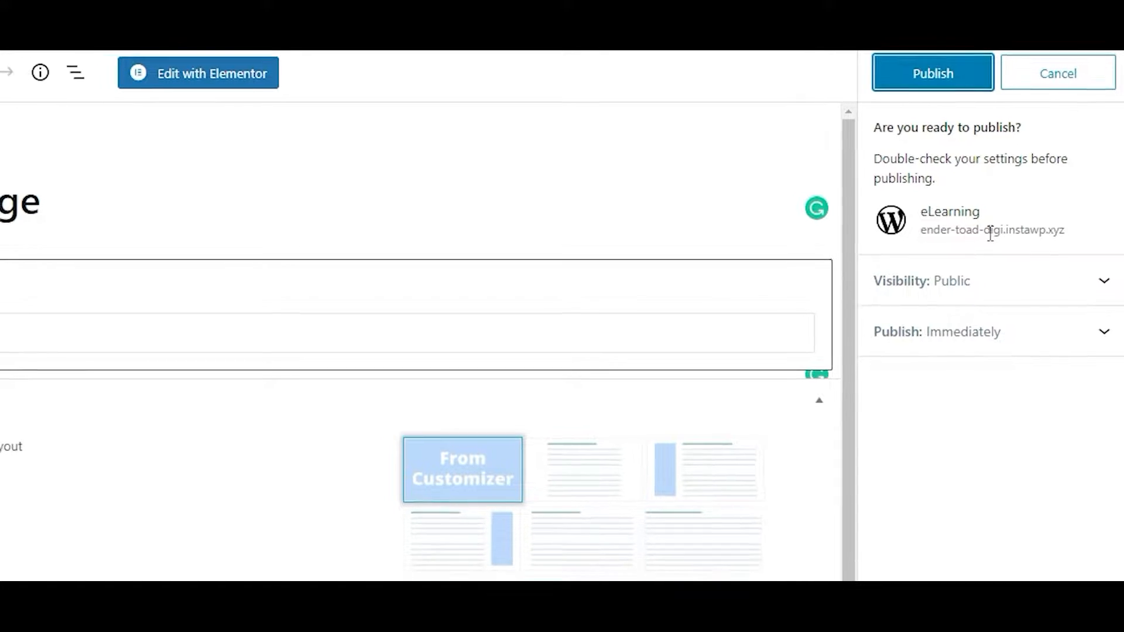
pyautogui.click(932, 73)
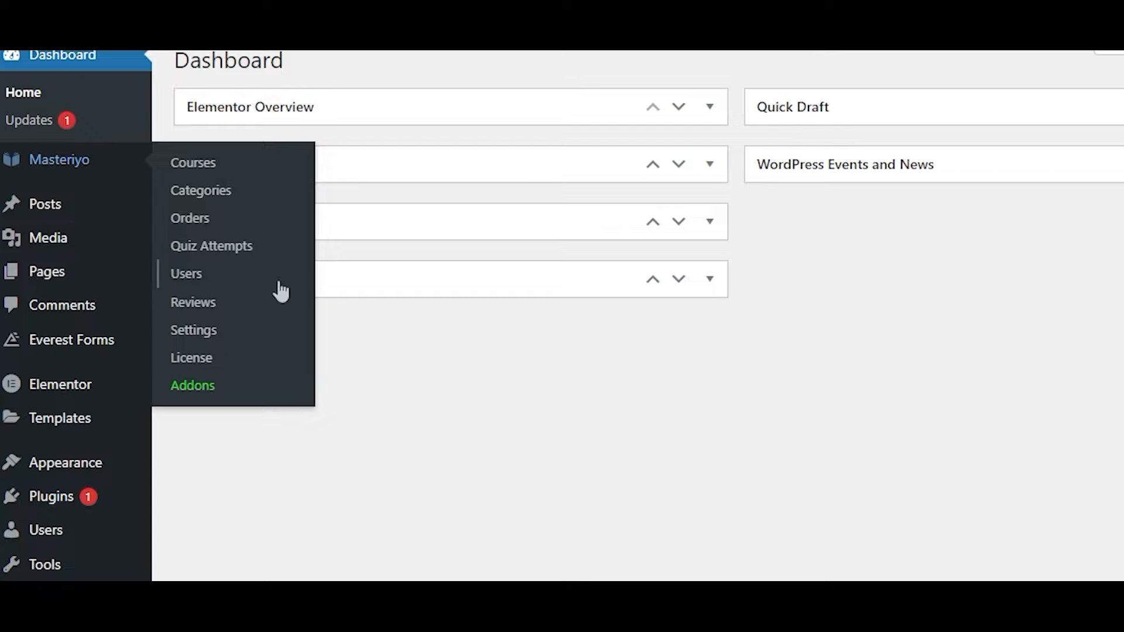
# In Masteriyo Settings > General > Pages, choose Courses Page as the courses listing page
pyautogui.click(193, 331)
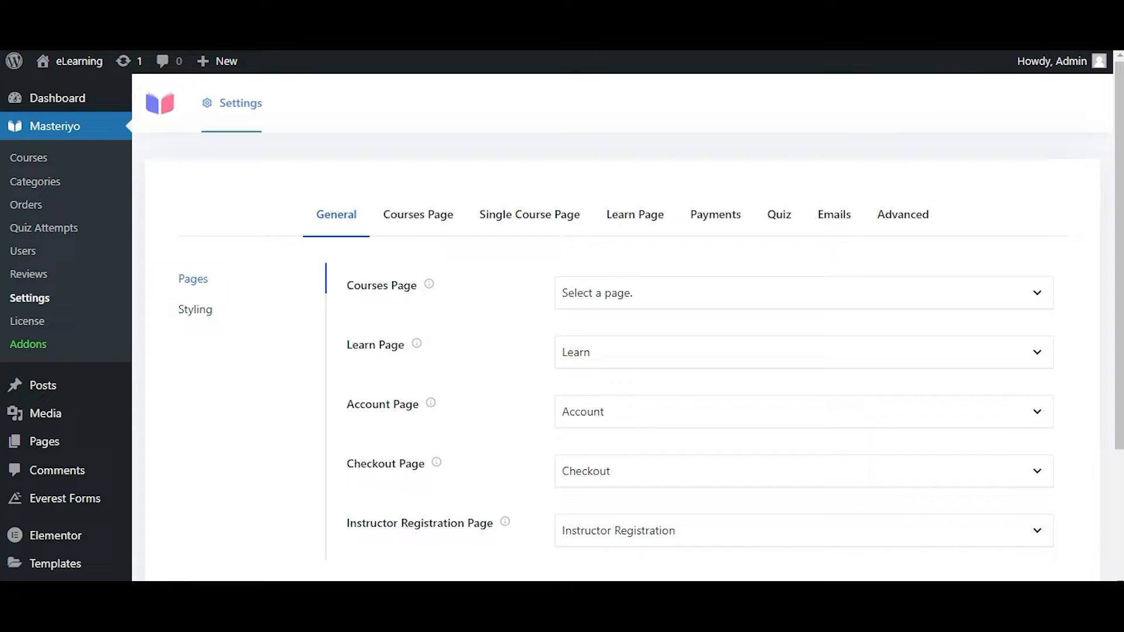
pyautogui.moveTo(702, 208)
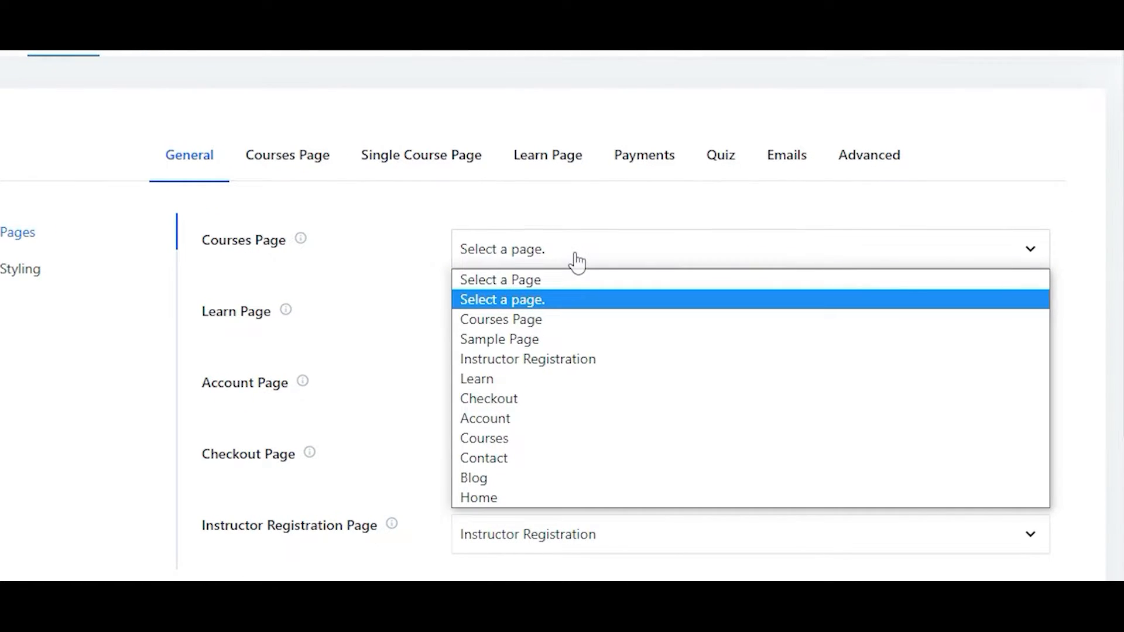
pyautogui.click(501, 319)
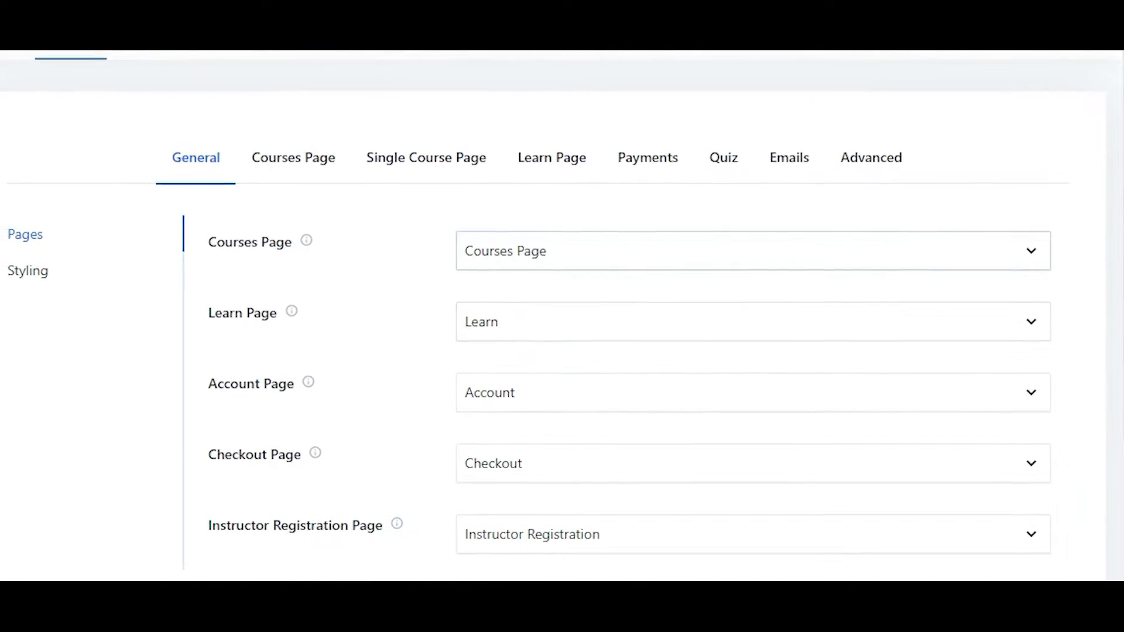
pyautogui.scroll(-3)
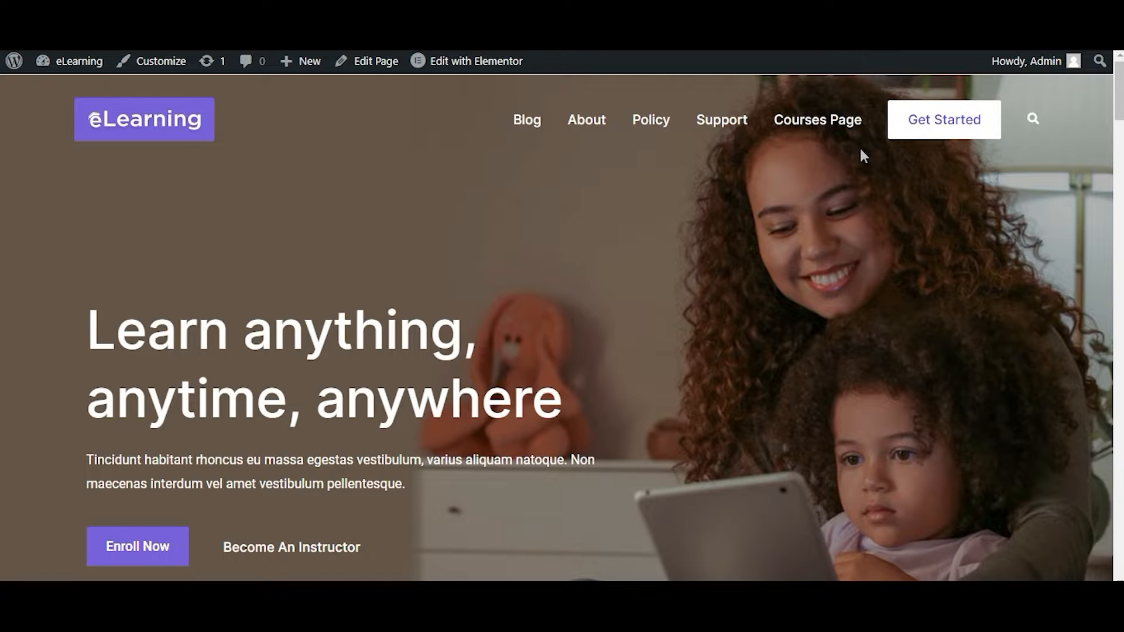
# Visit the live Courses Page from the site menu and scroll through its course cards
pyautogui.click(819, 119)
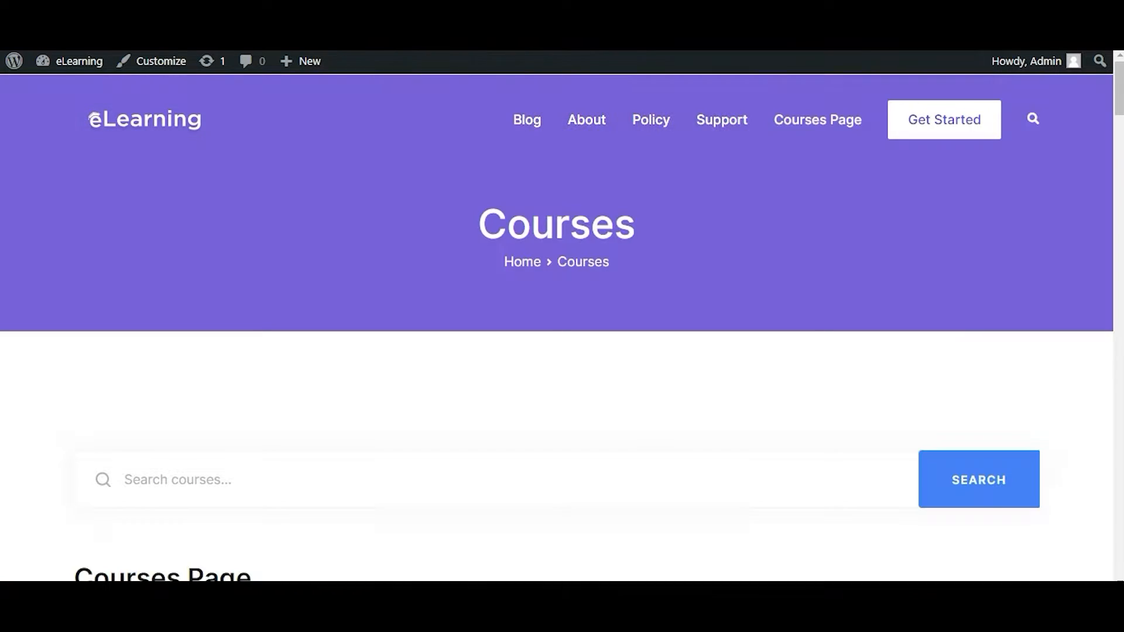
pyautogui.moveTo(902, 293)
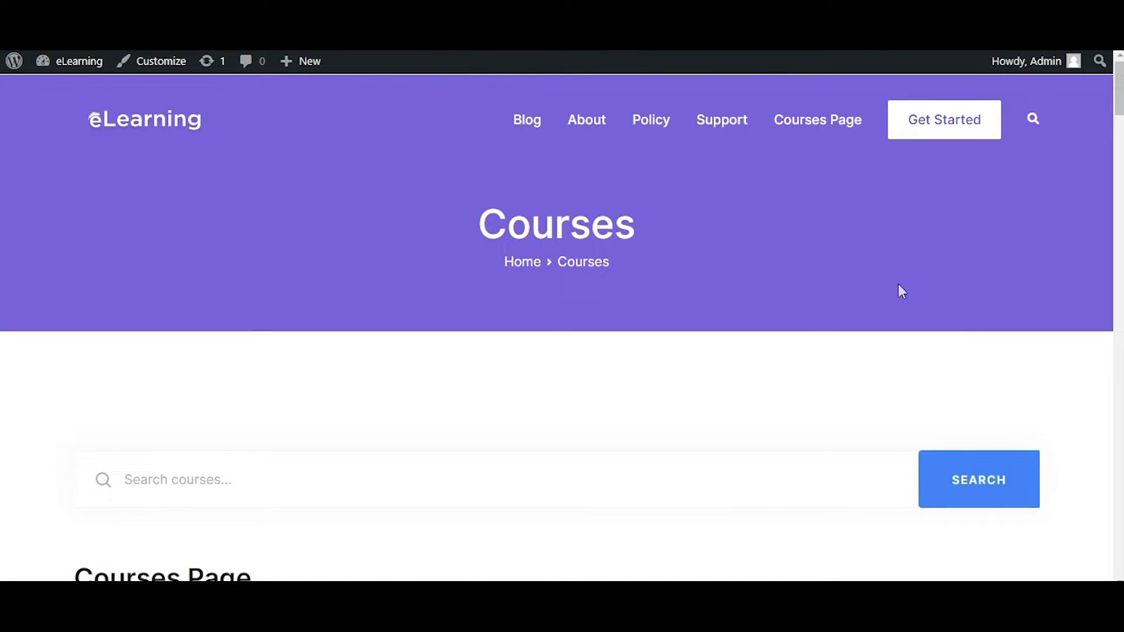
pyautogui.scroll(-3)
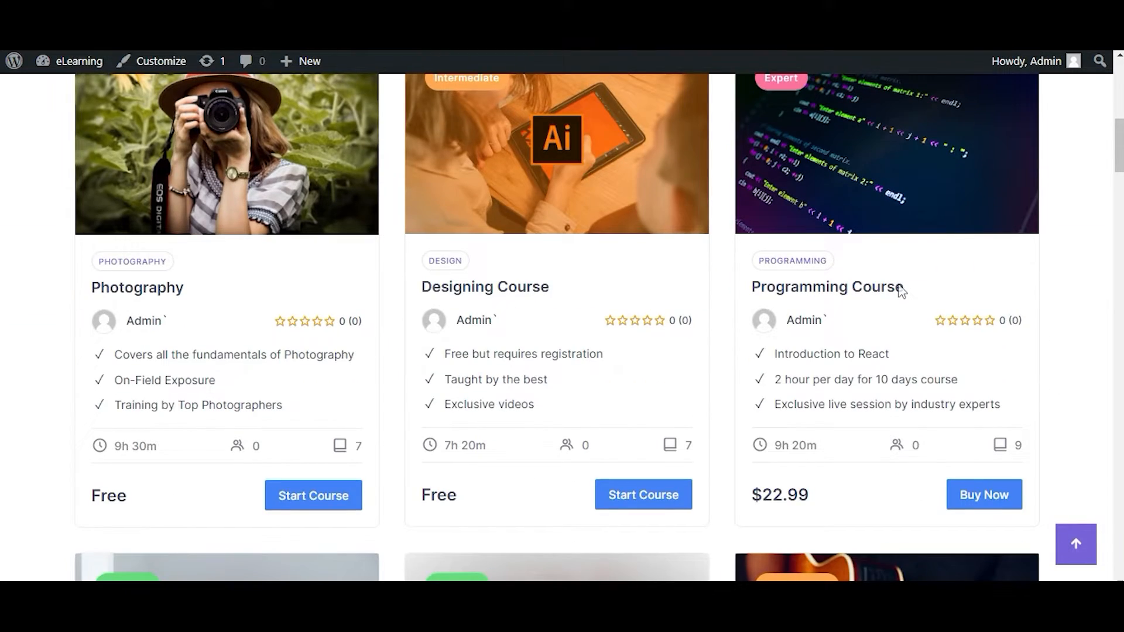
pyautogui.scroll(-3)
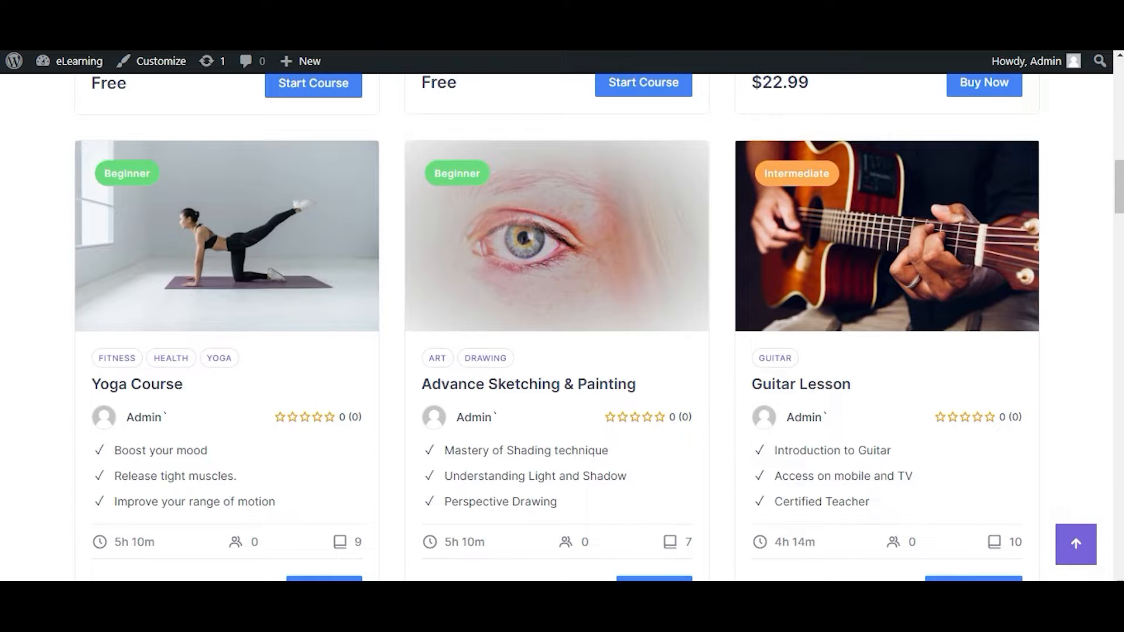
pyautogui.moveTo(1042, 204)
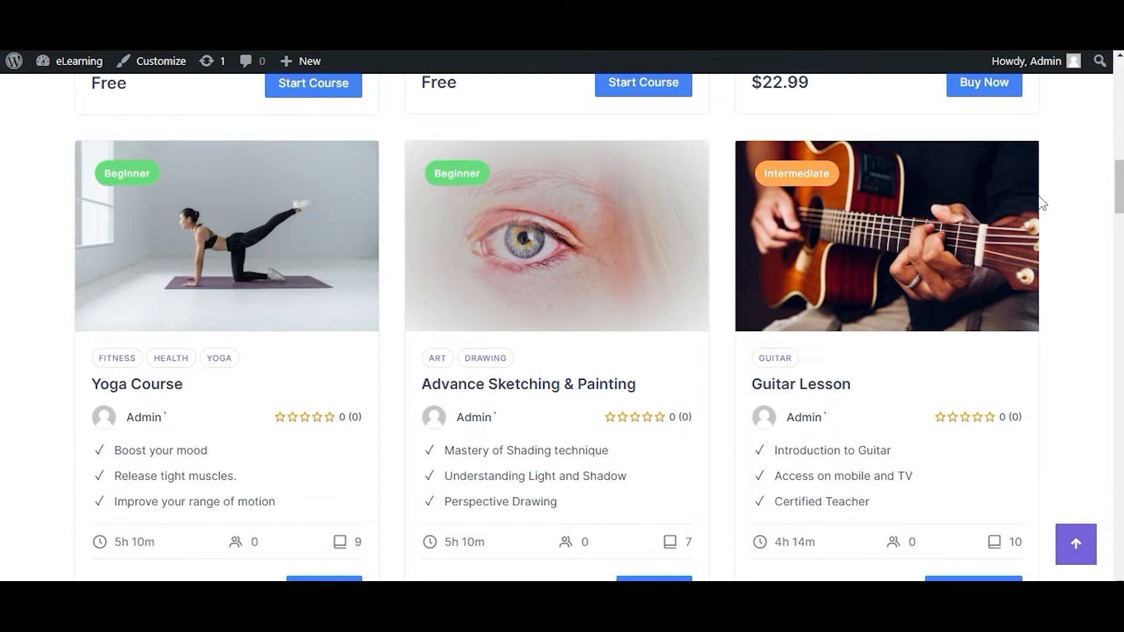
pyautogui.scroll(-3)
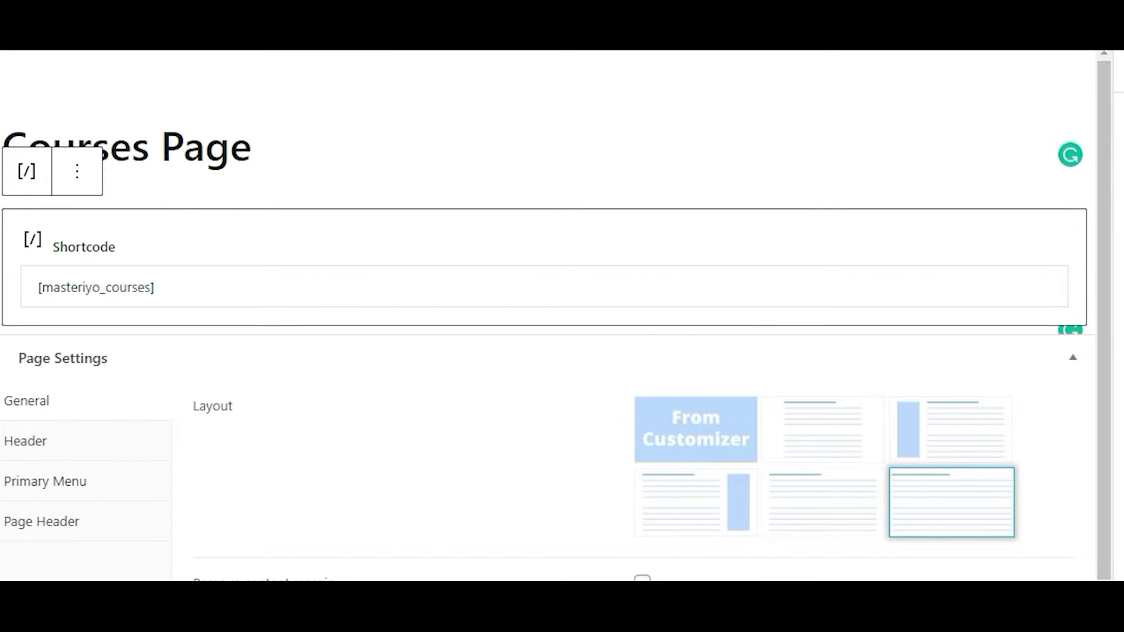
pyautogui.moveTo(990, 135)
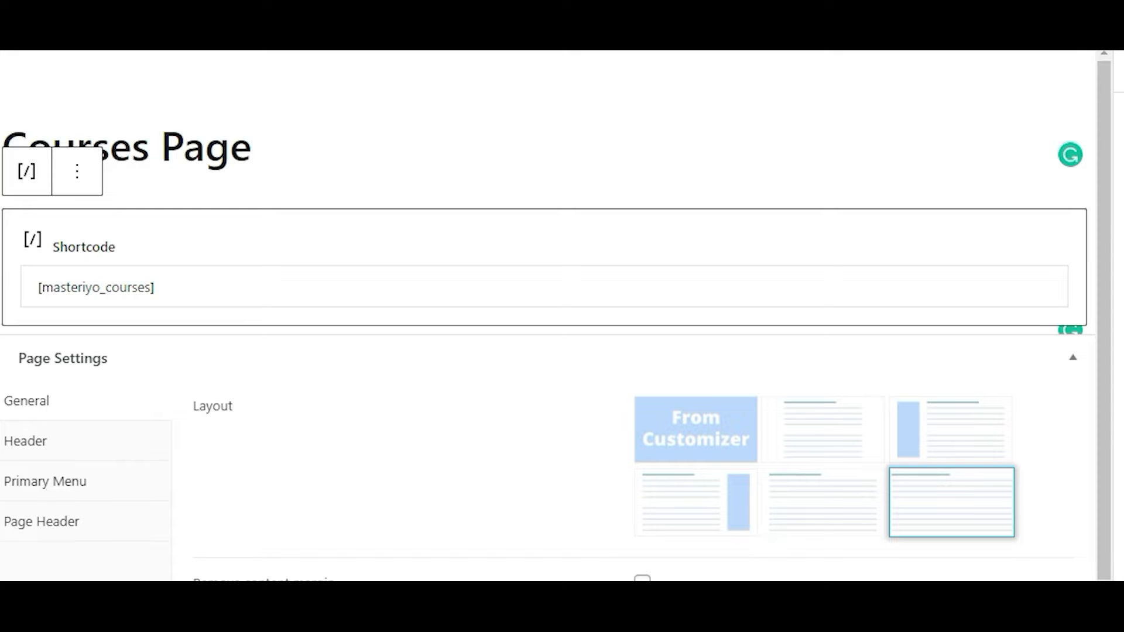
pyautogui.moveTo(1018, 94)
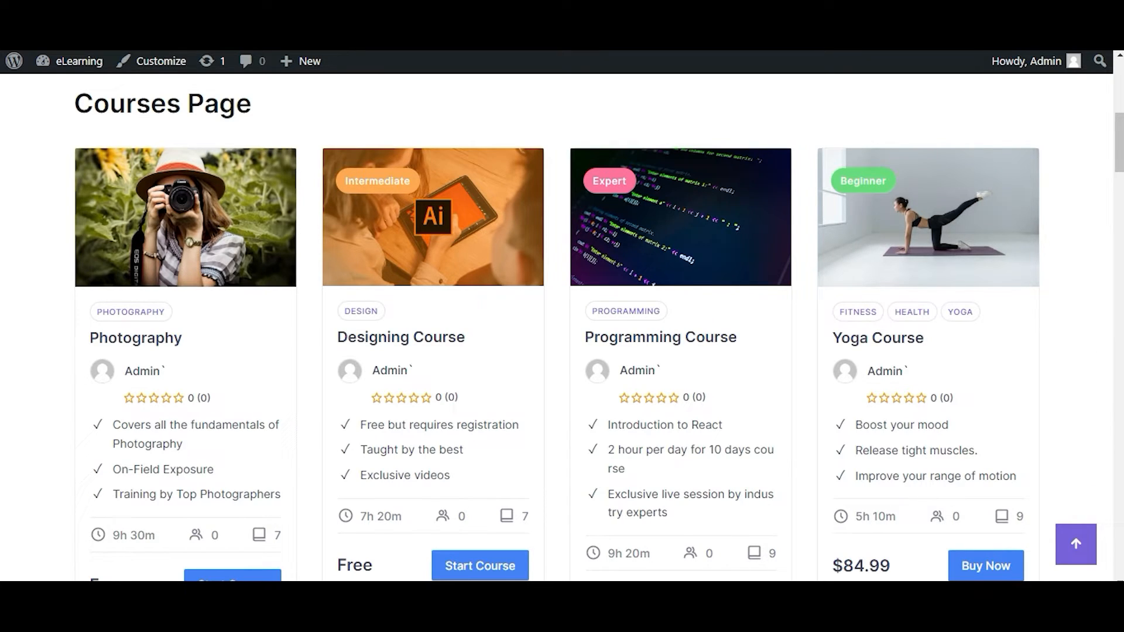
pyautogui.moveTo(1065, 196)
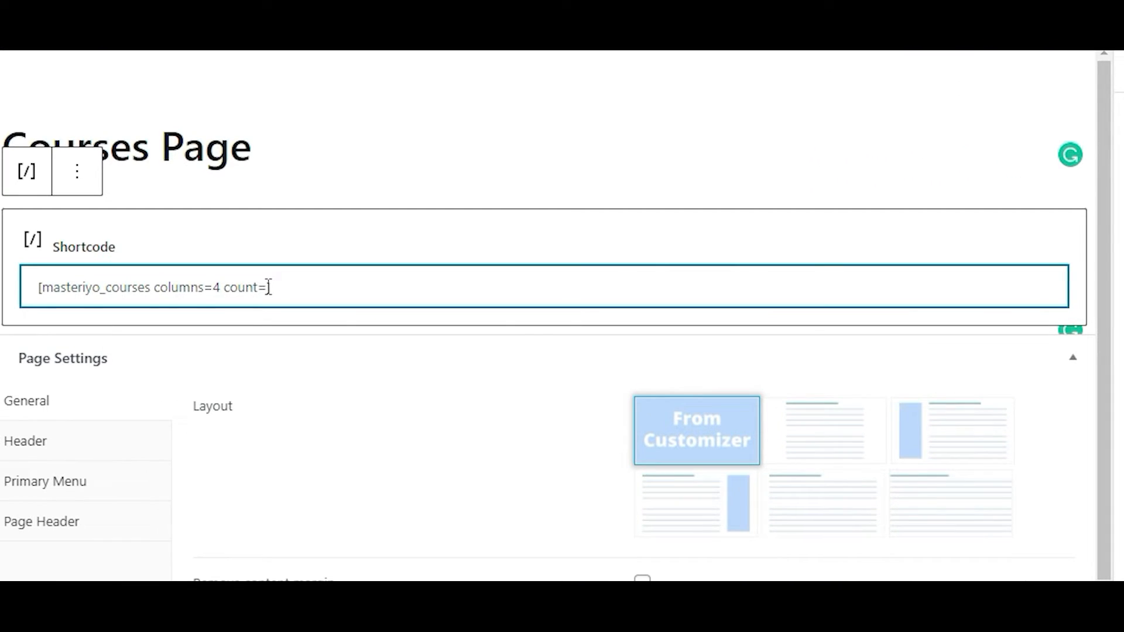
# Complete count=6 after columns=4 in the [masteriyo_courses] shortcode and scroll to the preview
pyautogui.write('6]')
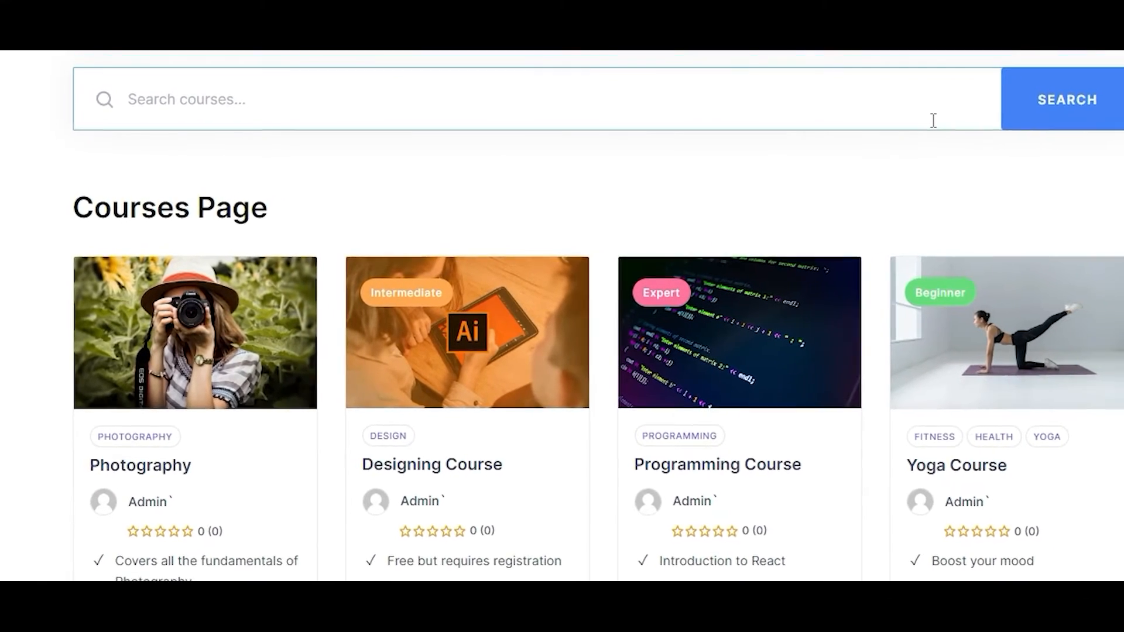
pyautogui.scroll(-3)
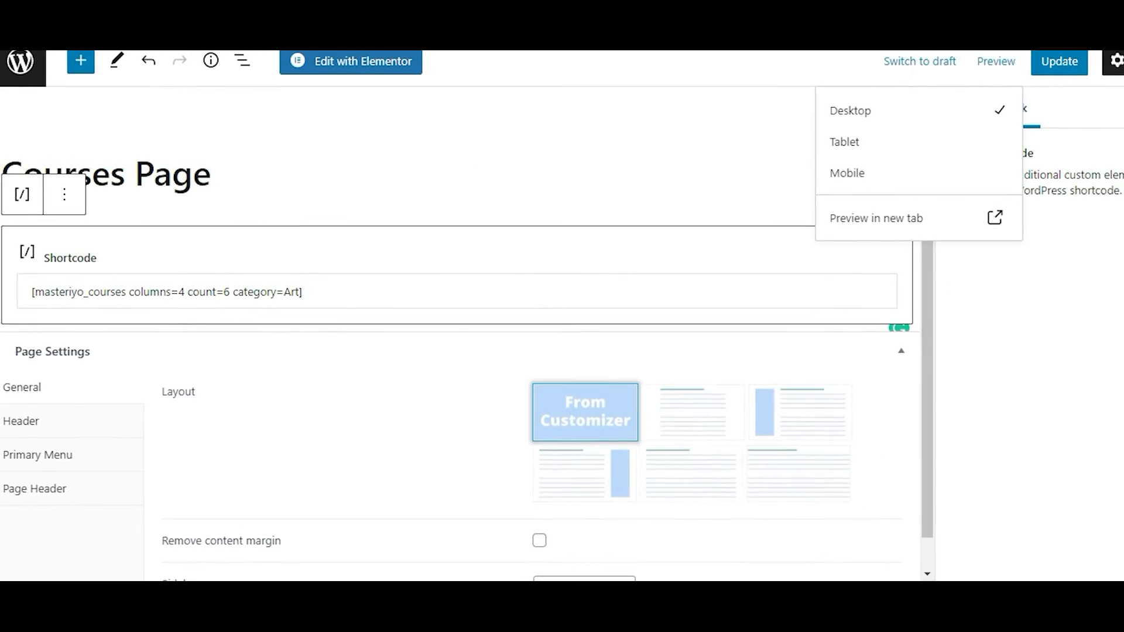
# Preview the page in a new tab showing only the two Art courses, then reach the account menu
pyautogui.click(876, 217)
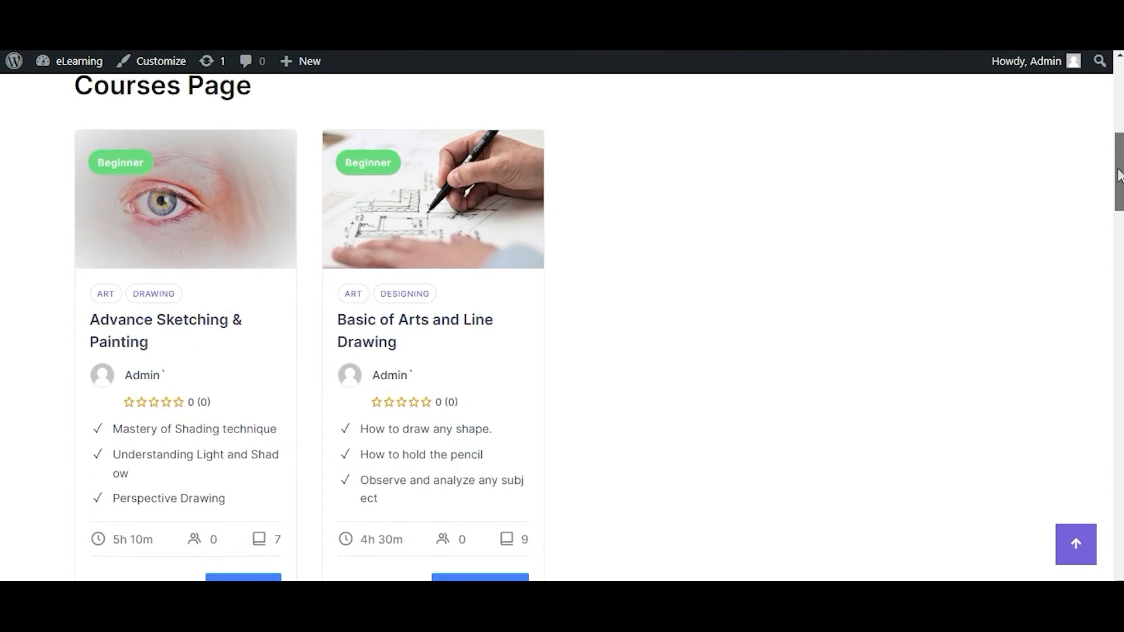
pyautogui.scroll(-3)
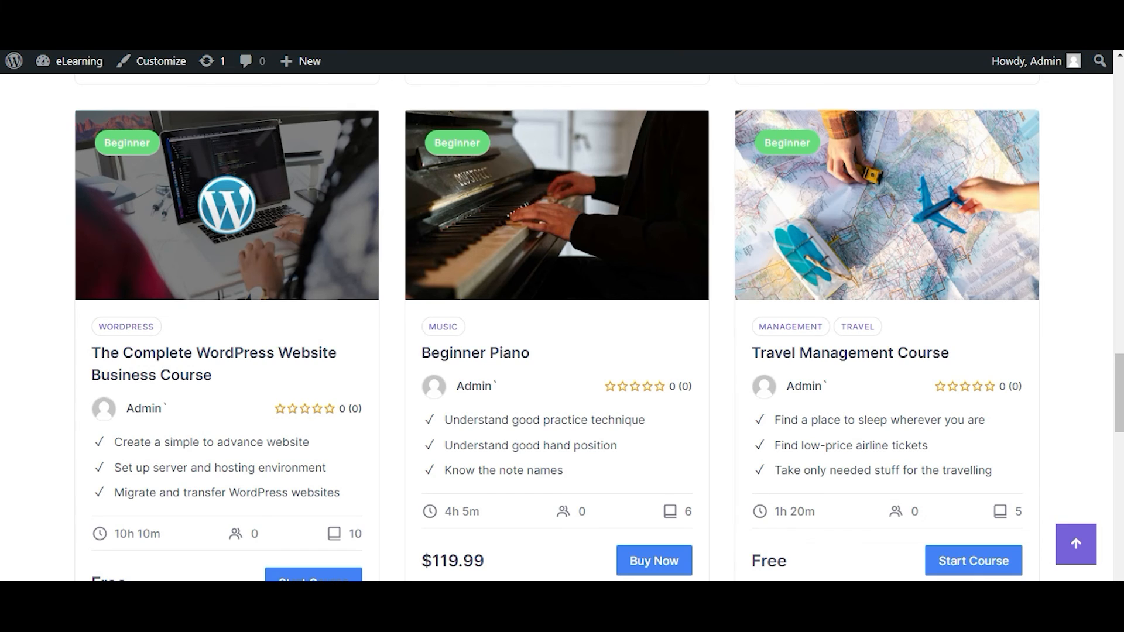
pyautogui.moveTo(977, 138)
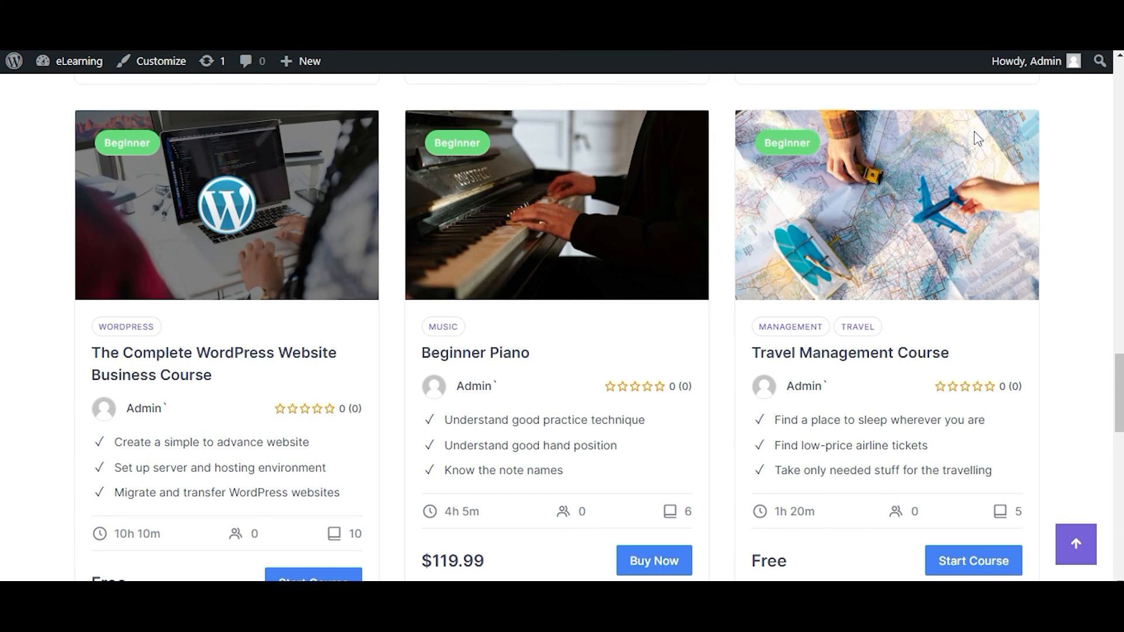
pyautogui.click(1030, 60)
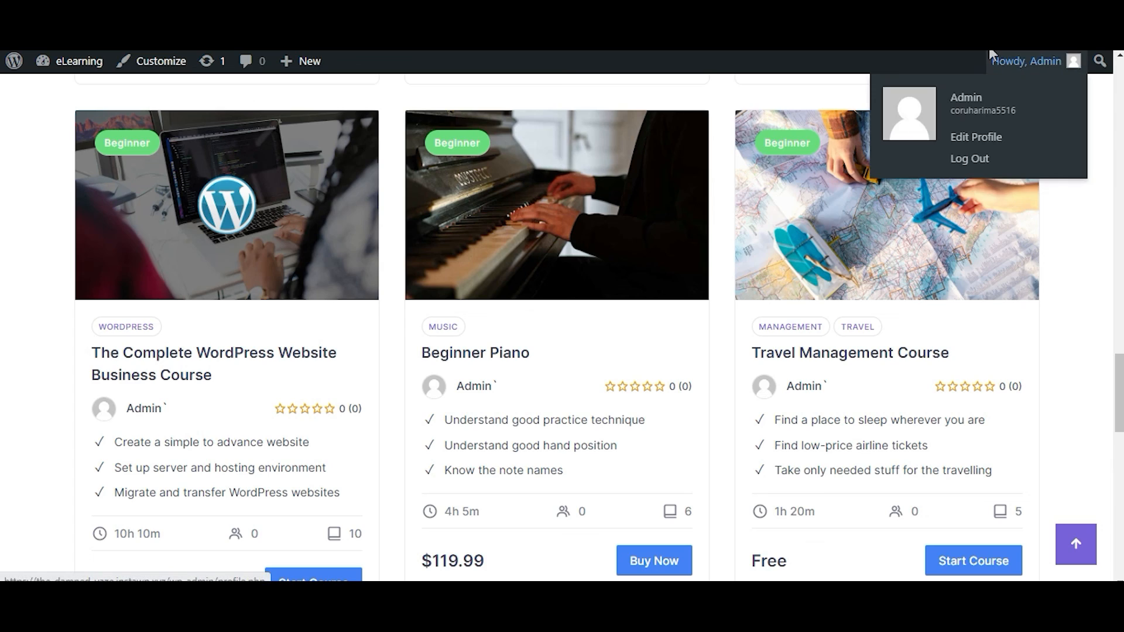